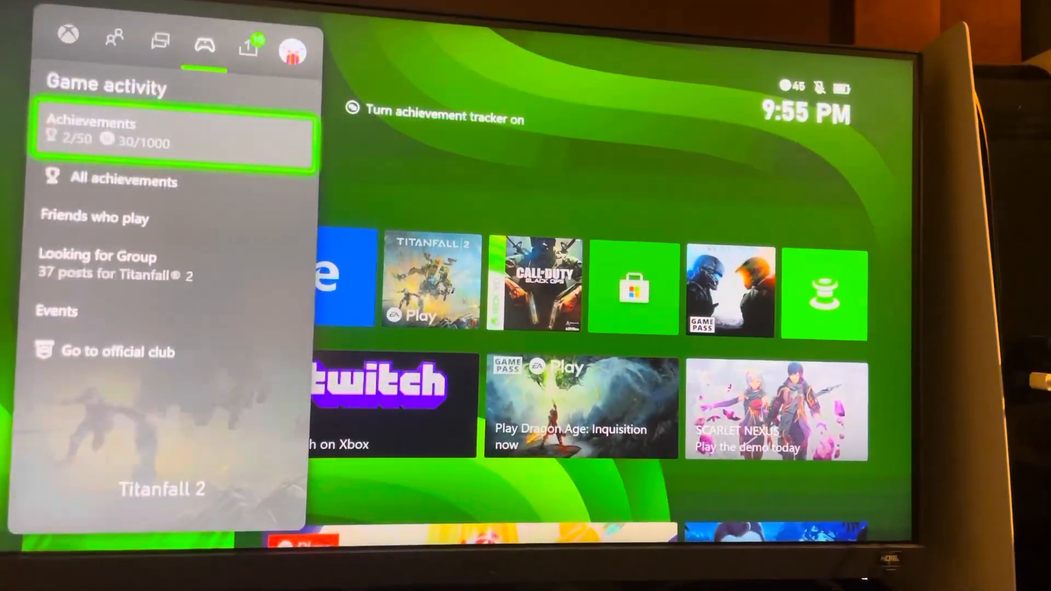
- Move through the guide from Game activity to Profile & system, then to People
{"action": "left_click", "coordinate": [308, 48]}
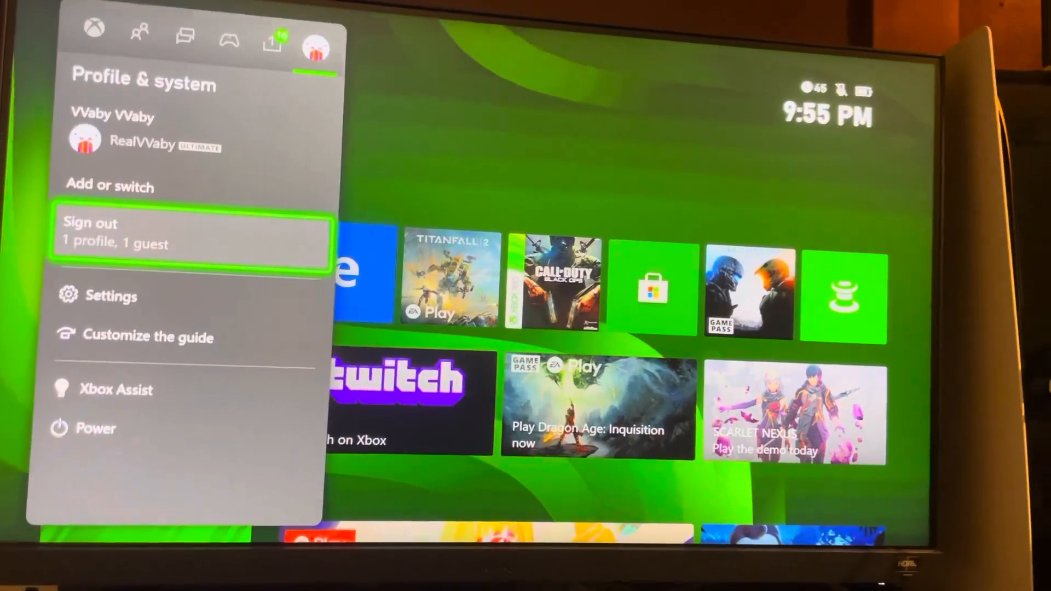
{"action": "left_click", "coordinate": [191, 233]}
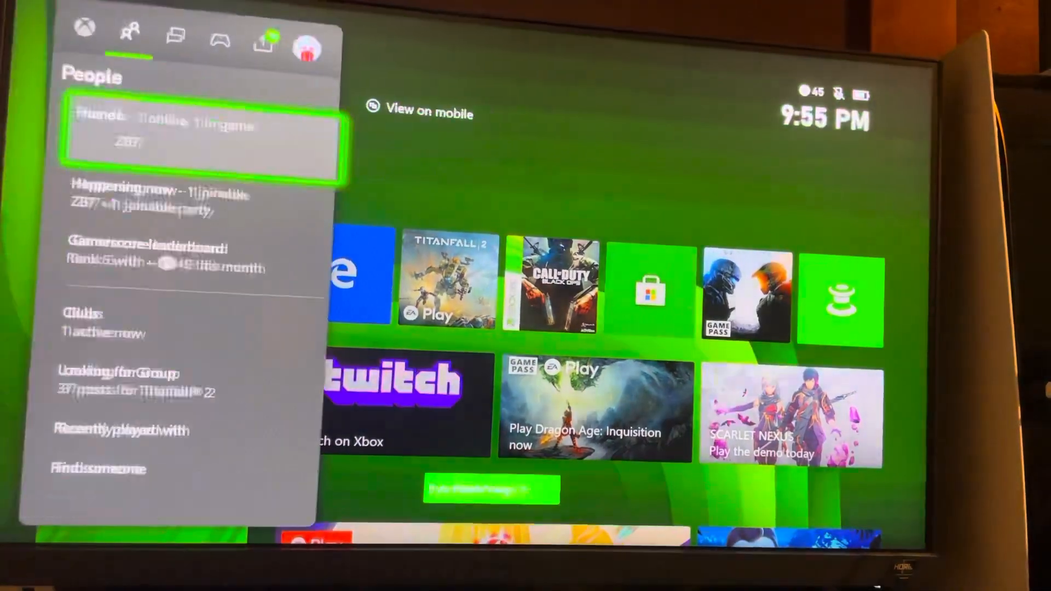
{"action": "left_click", "coordinate": [307, 48]}
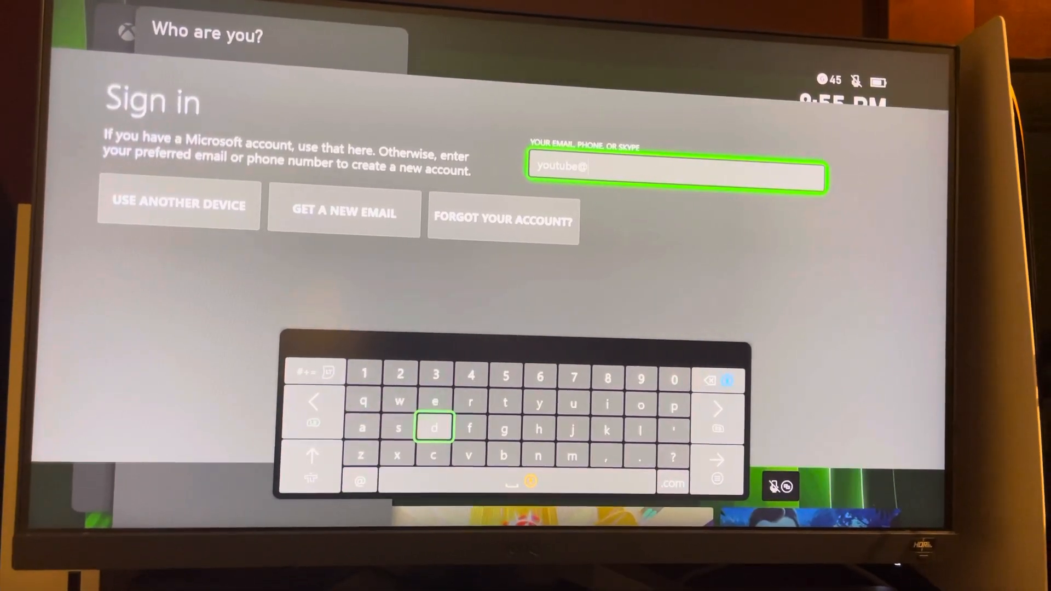
{"action": "left_click", "coordinate": [504, 429]}
{"action": "type", "text": "gmail."}
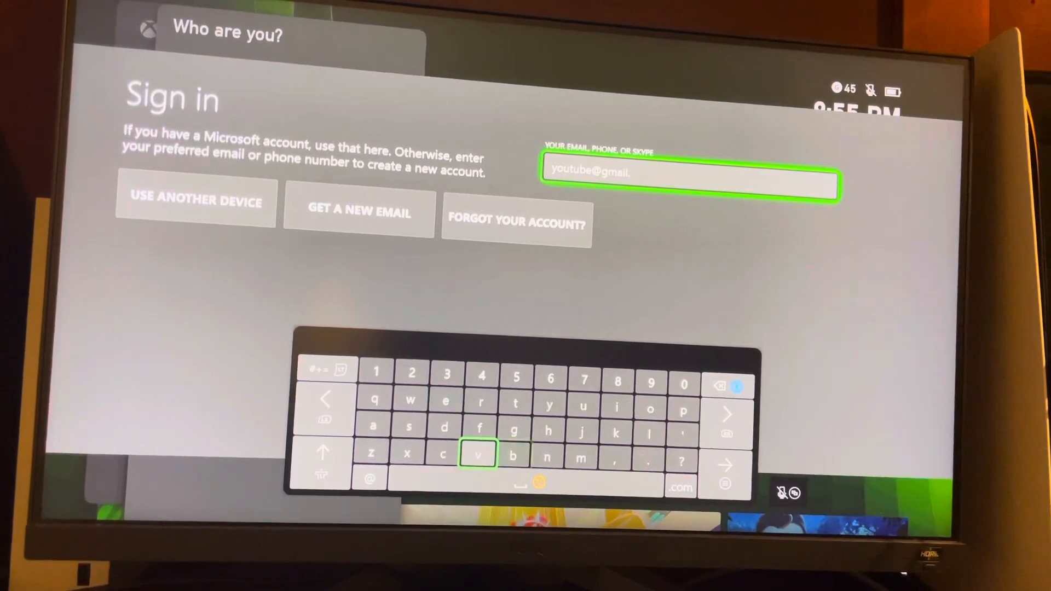
{"action": "left_click", "coordinate": [652, 412]}
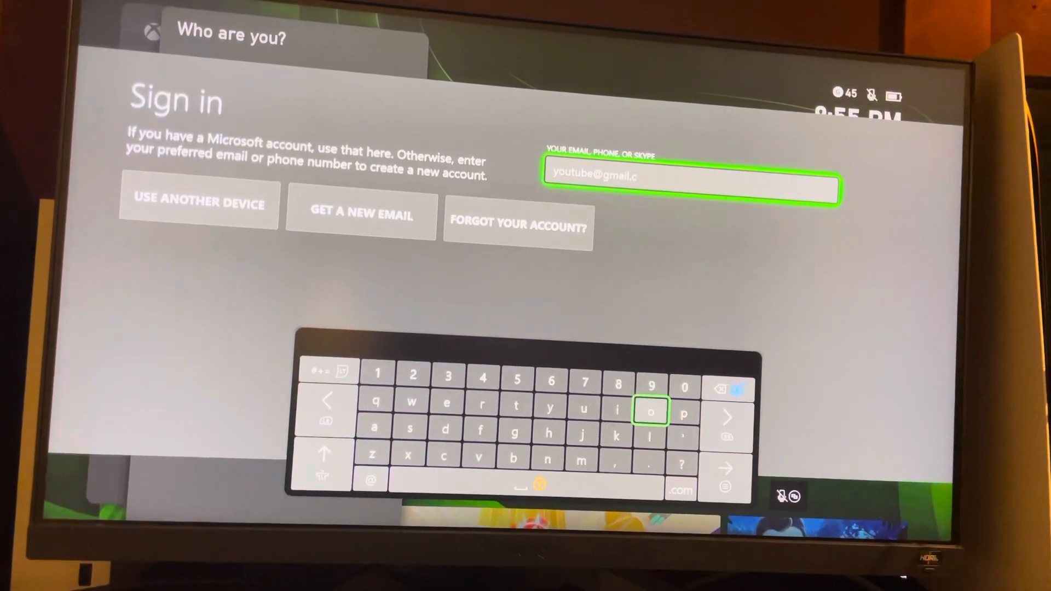
{"action": "left_click", "coordinate": [575, 467]}
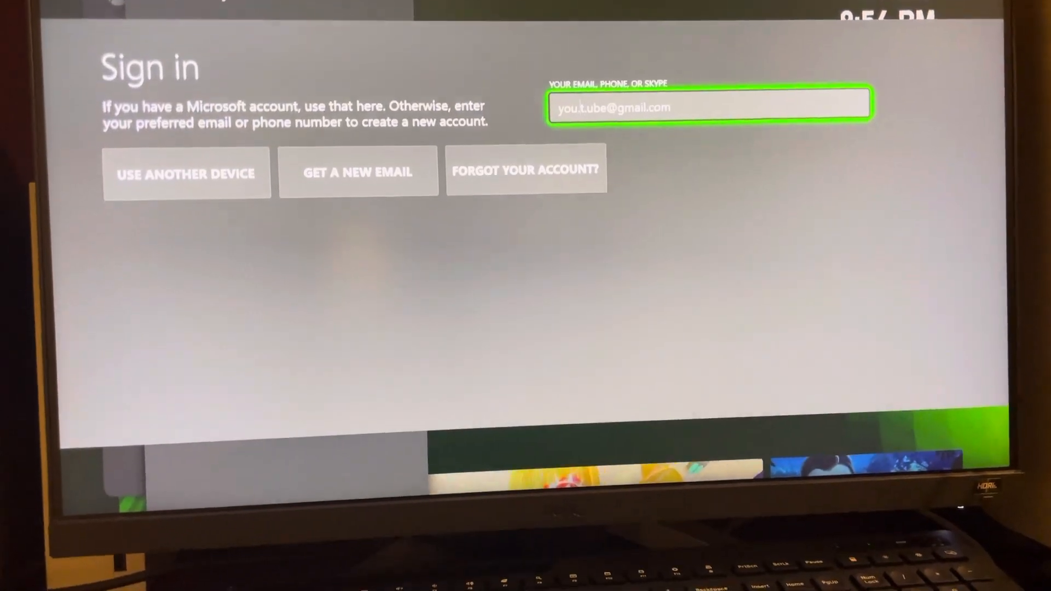
{"action": "left_click", "coordinate": [709, 104]}
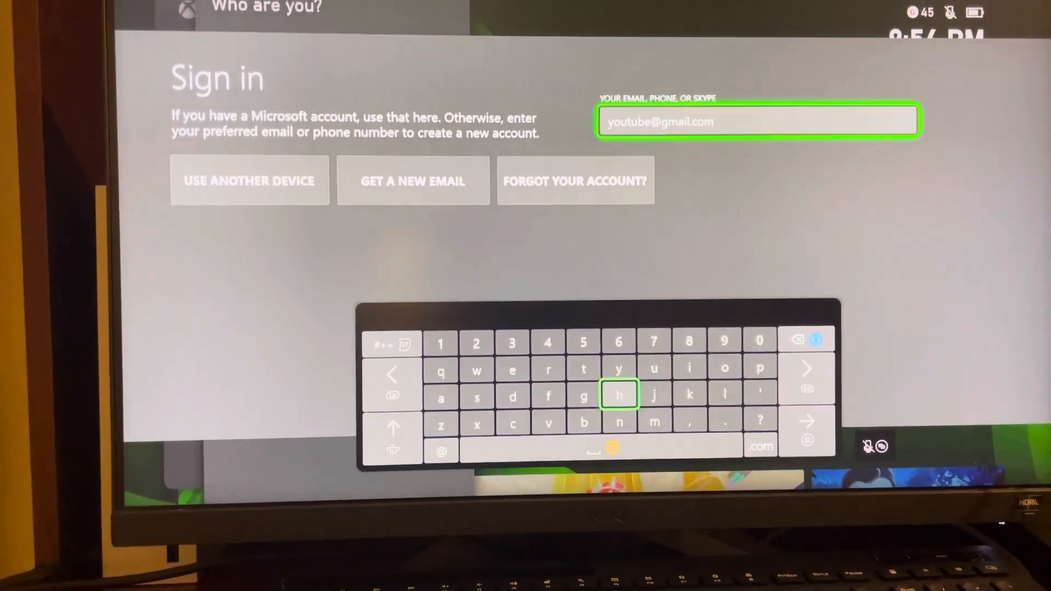
{"action": "left_click", "coordinate": [390, 343]}
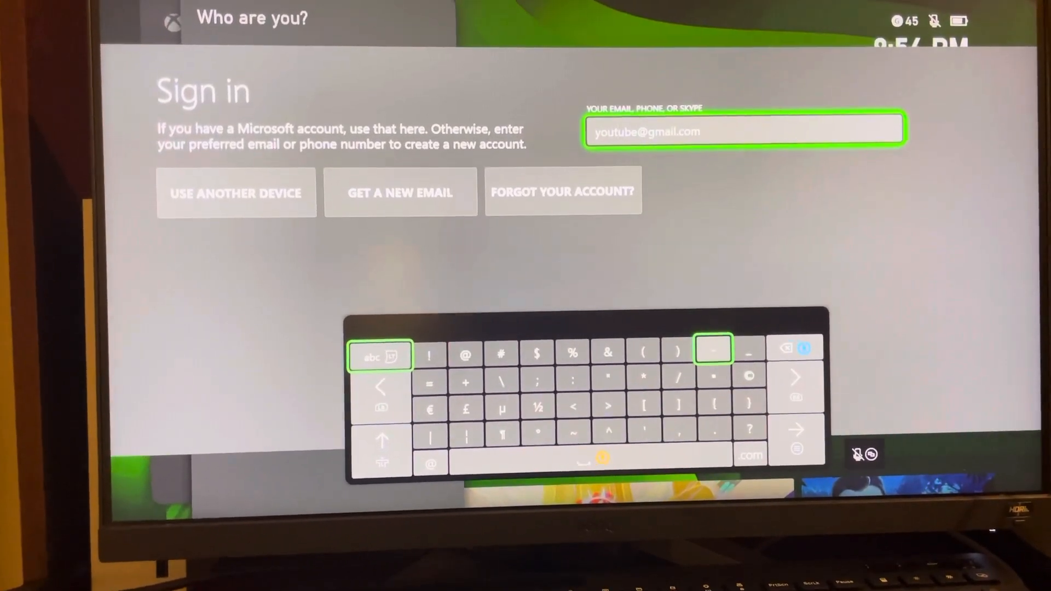
{"action": "left_click", "coordinate": [379, 355]}
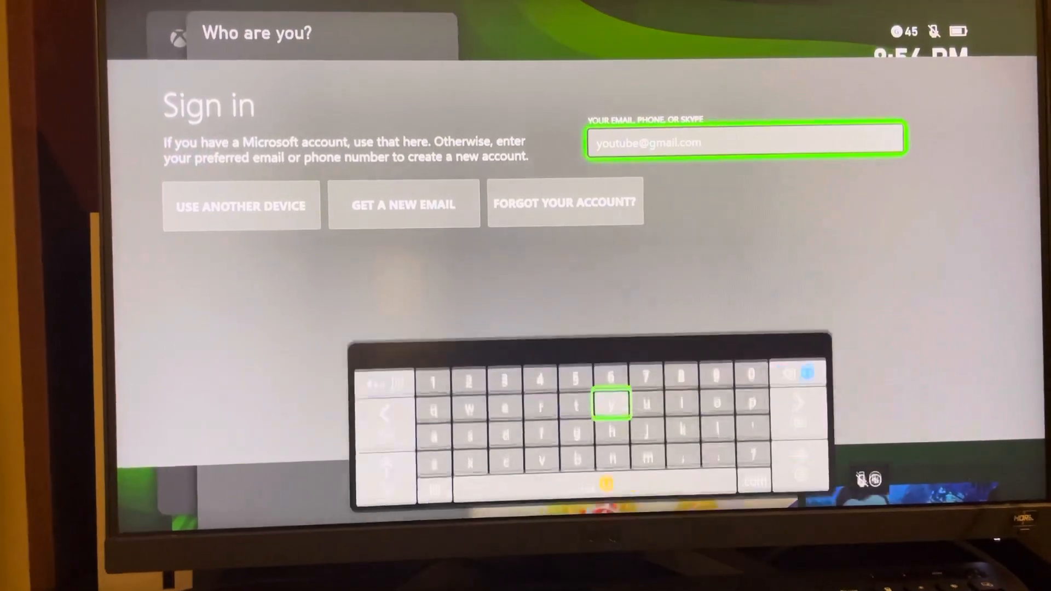